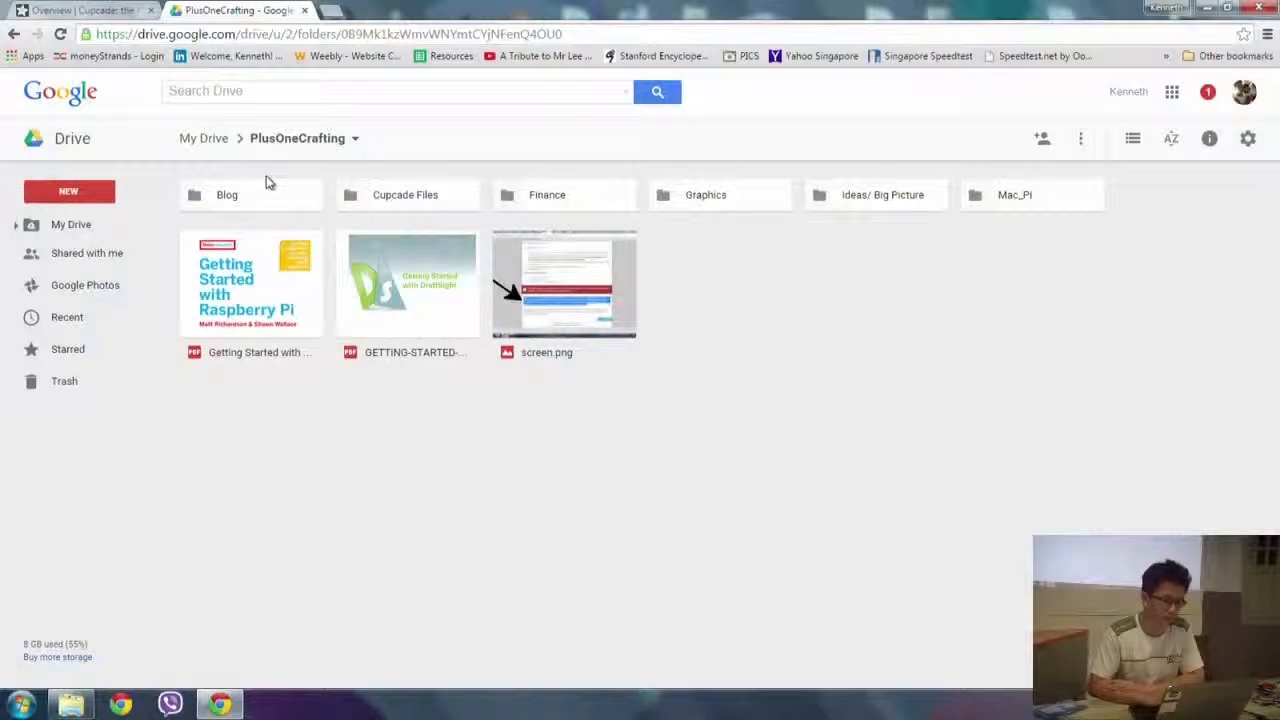
# - From the Google Drive folder, reach the Adafruit Learn Cupcade overview and play its YouTube video full screen
pyautogui.doubleClick(404, 194)
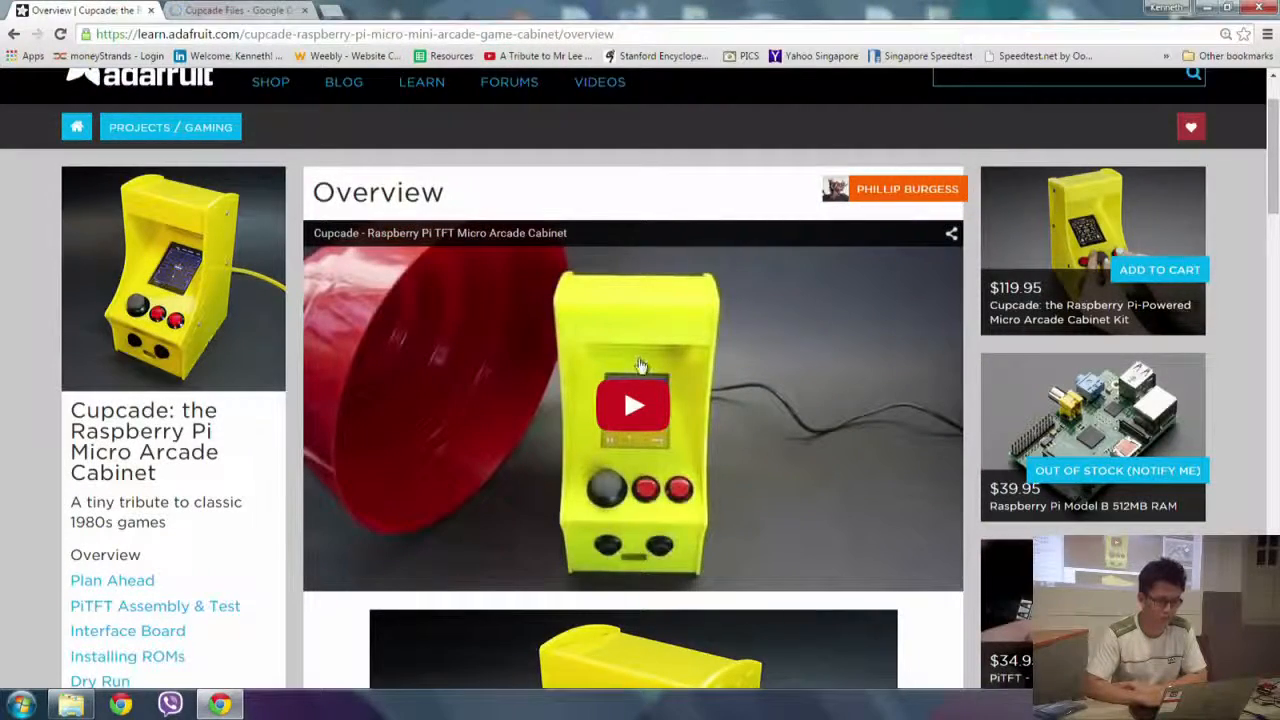
pyautogui.click(632, 404)
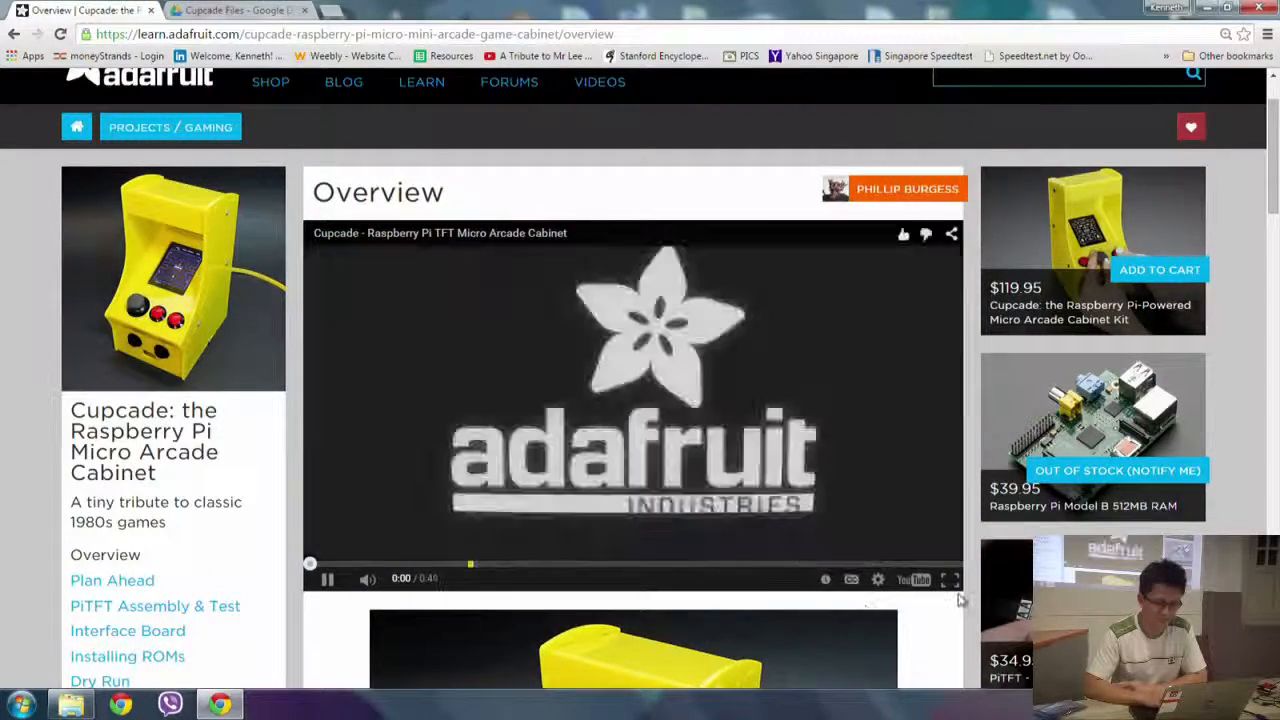
pyautogui.click(950, 580)
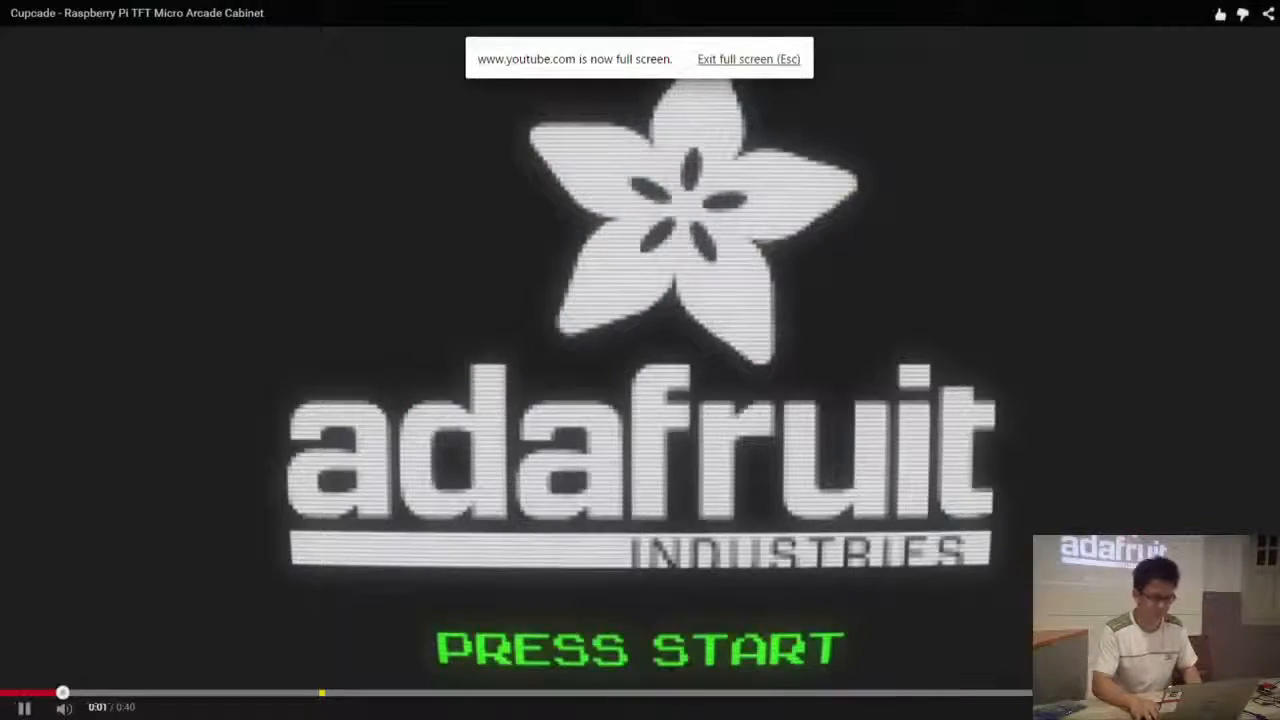